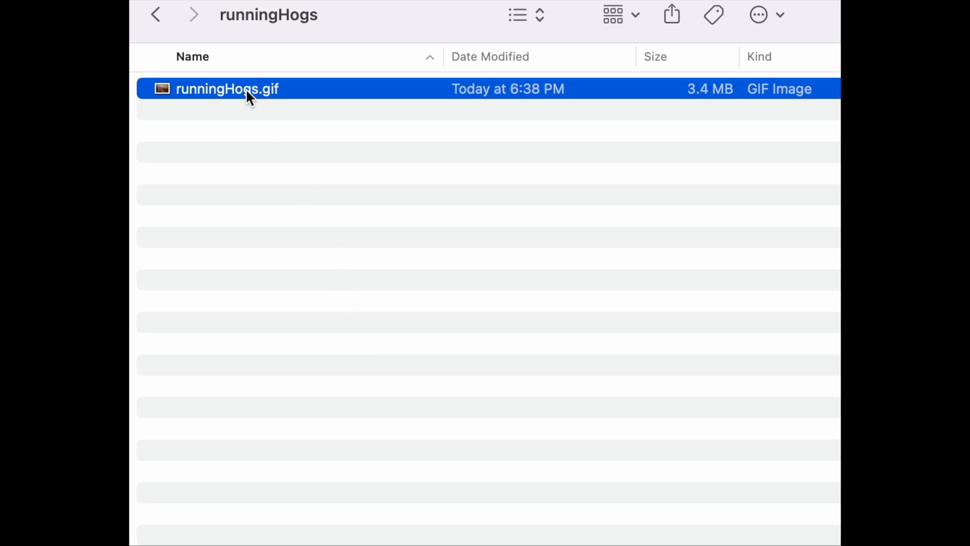
# Step: Rename runningHogs.gif, start an upload to the S3 bucket, and view the Expedia email's Activities section
pyautogui.rightClick(247, 89)
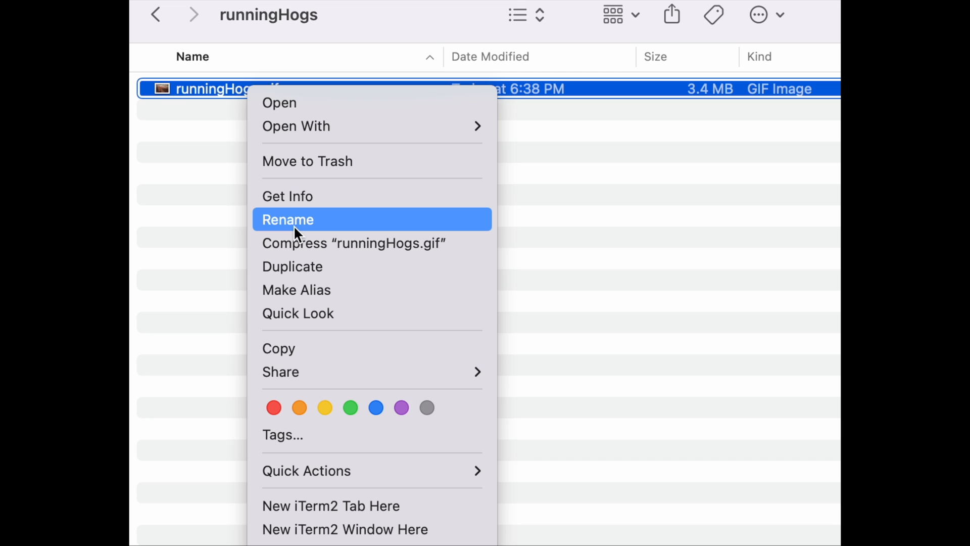
pyautogui.click(287, 219)
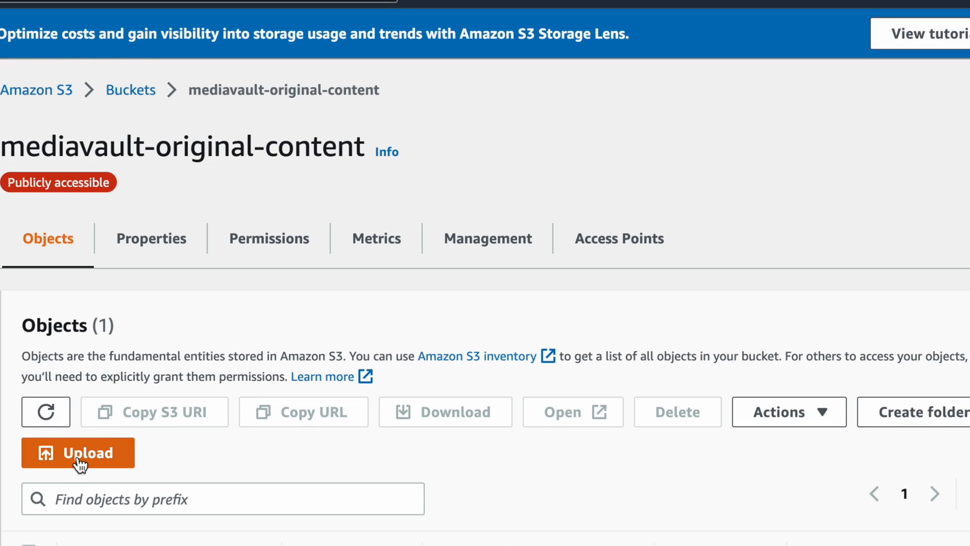
pyautogui.click(78, 452)
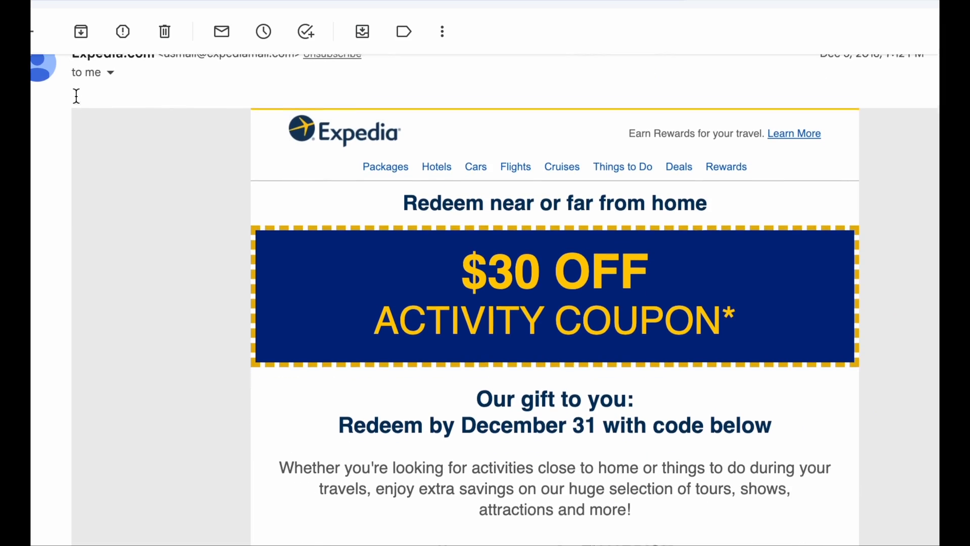
pyautogui.scroll(-3)
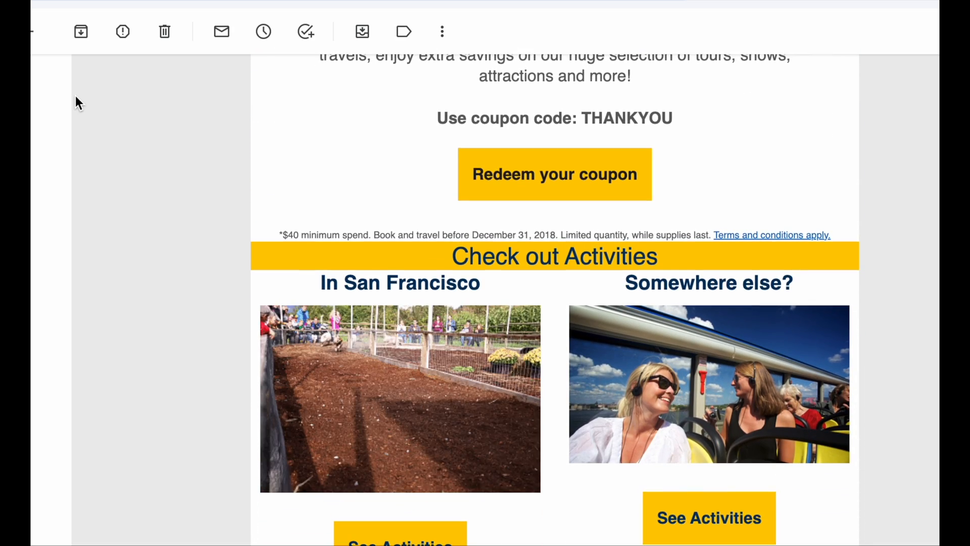